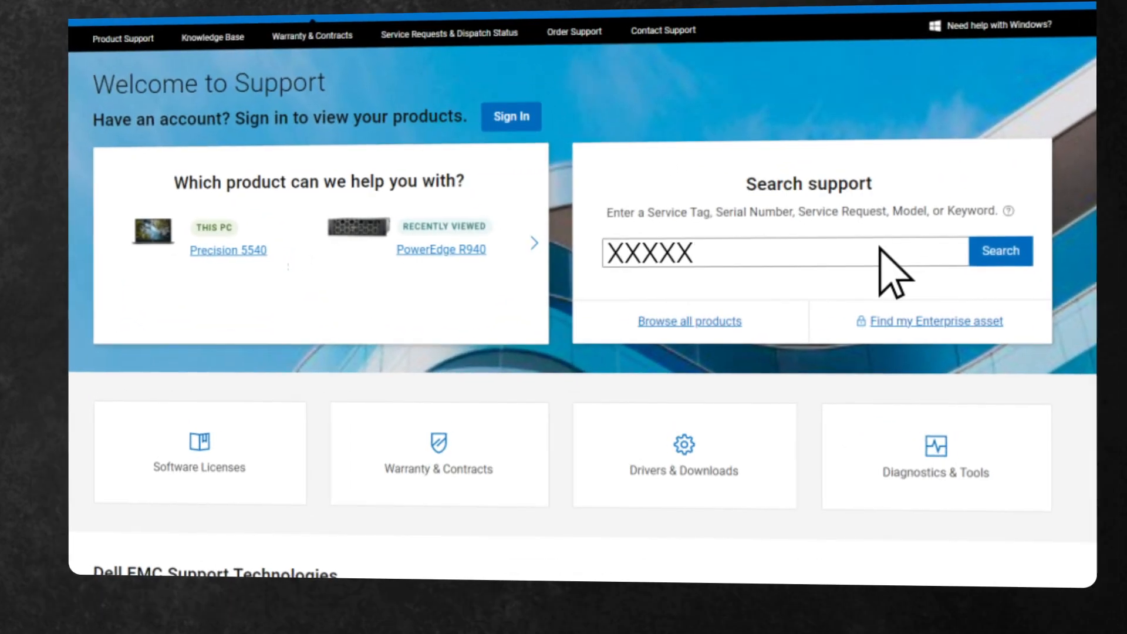
Search the service tag to reach the PowerEdge R640 product support page
{"action": "left_click", "coordinate": [999, 252]}
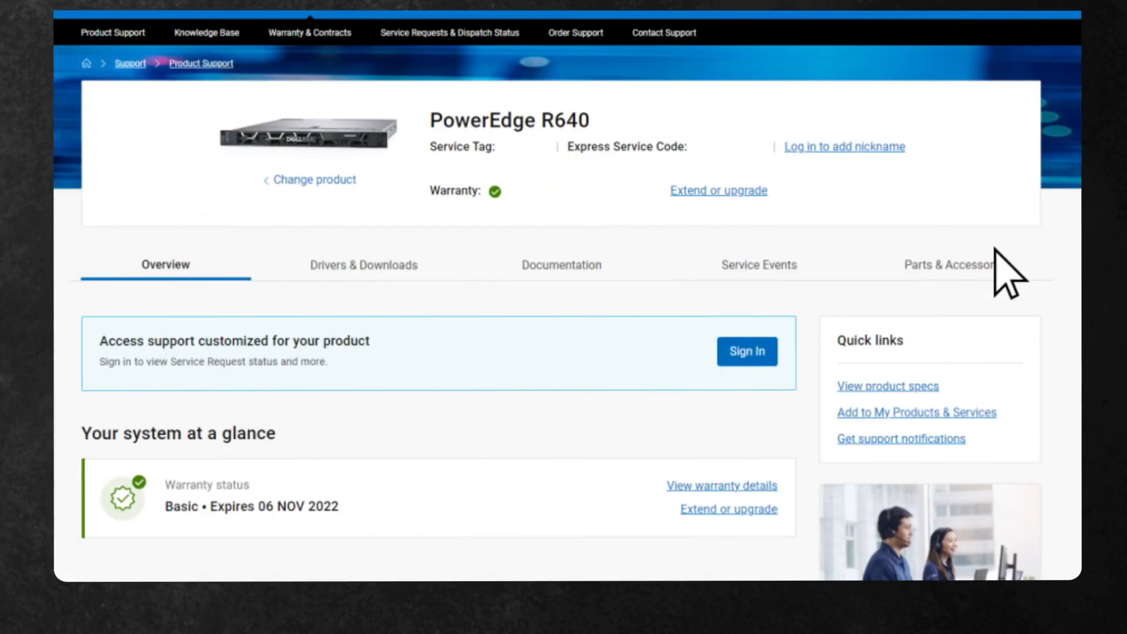
Filter R640 Drivers & Downloads to SAS Drive and download the Dell Nautilus Firmware Update Utility
{"action": "left_click", "coordinate": [362, 264]}
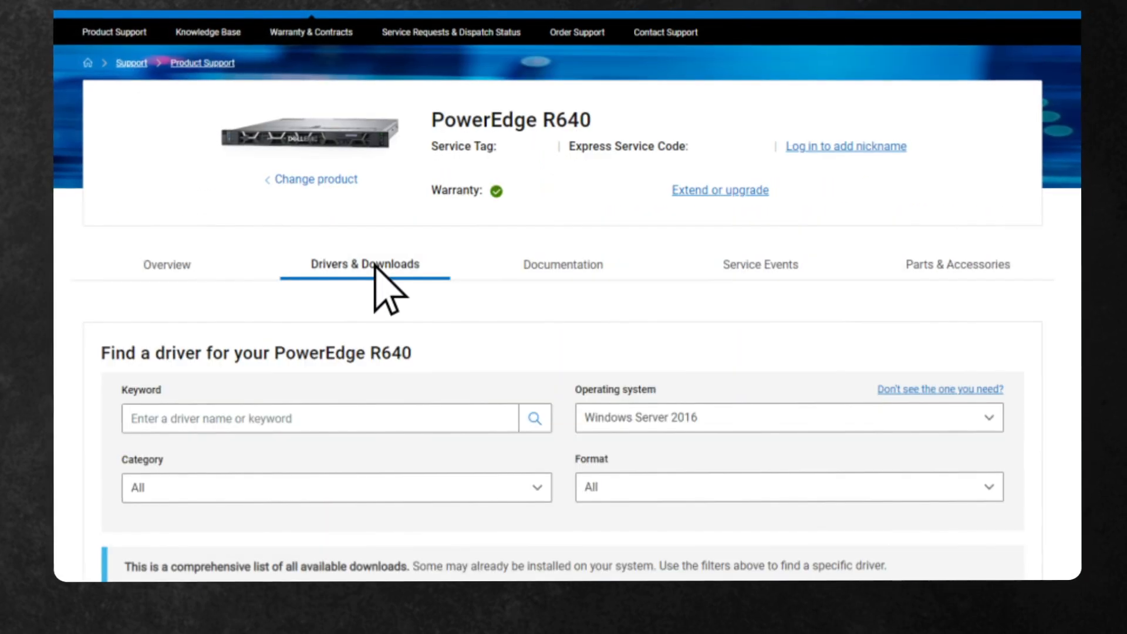
{"action": "mouse_move", "coordinate": [485, 420]}
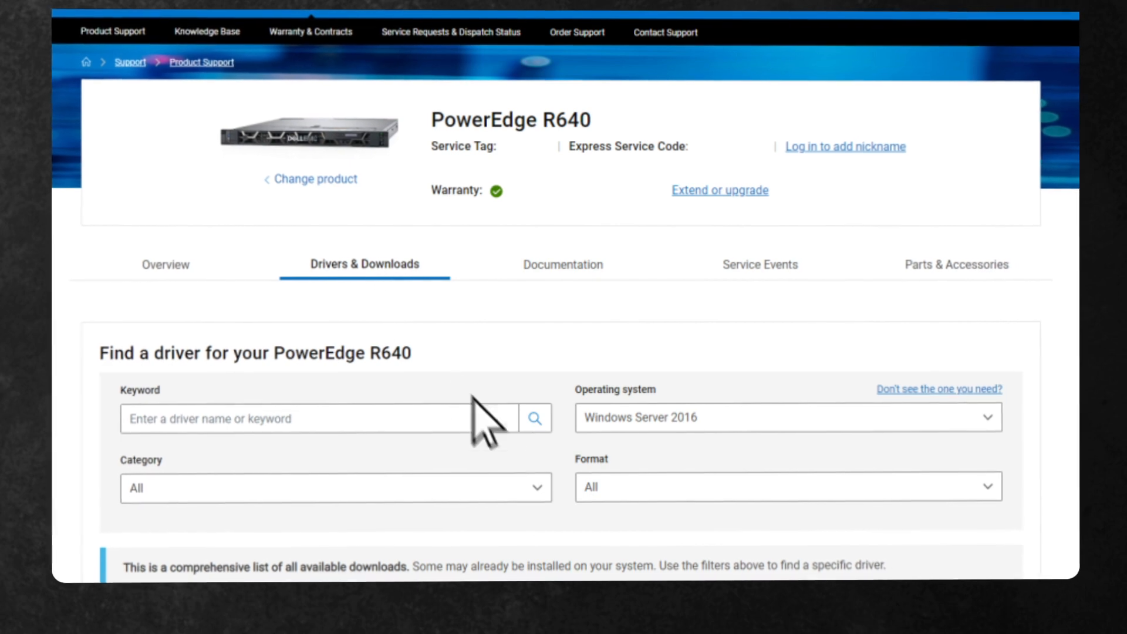
{"action": "left_click", "coordinate": [335, 486]}
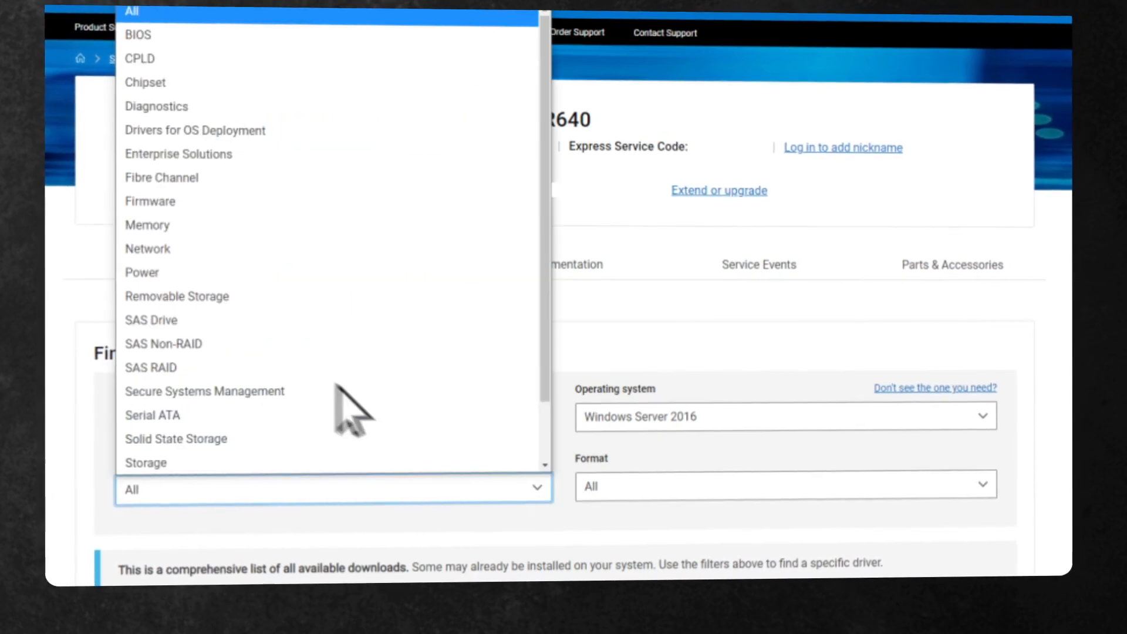
{"action": "left_click", "coordinate": [151, 319]}
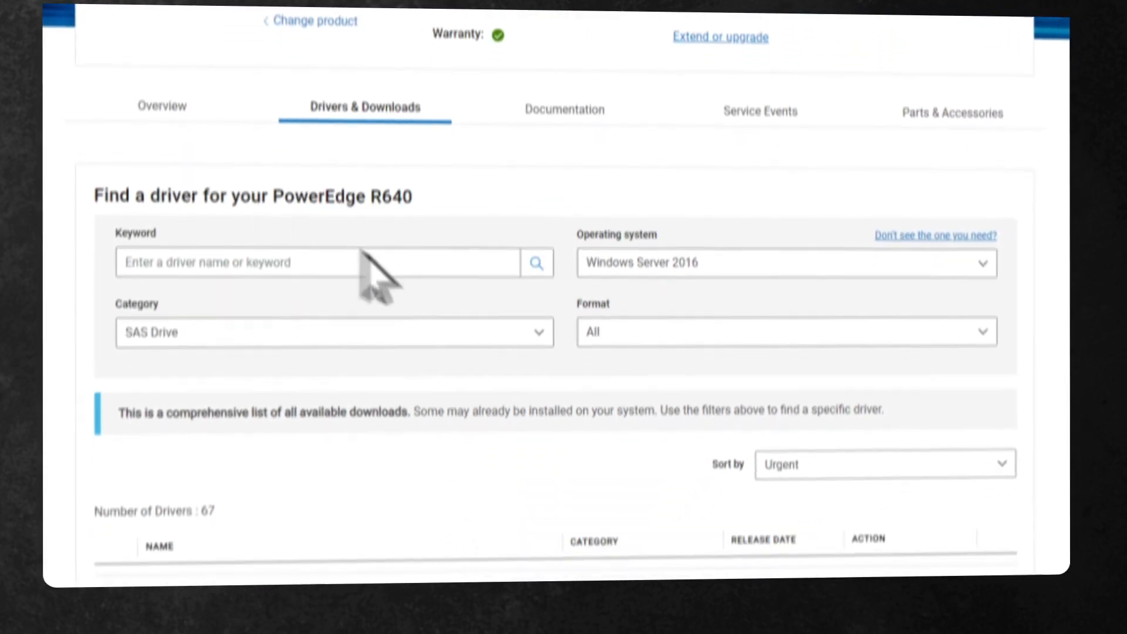
{"action": "scroll", "scroll_direction": "down", "scroll_amount": 3}
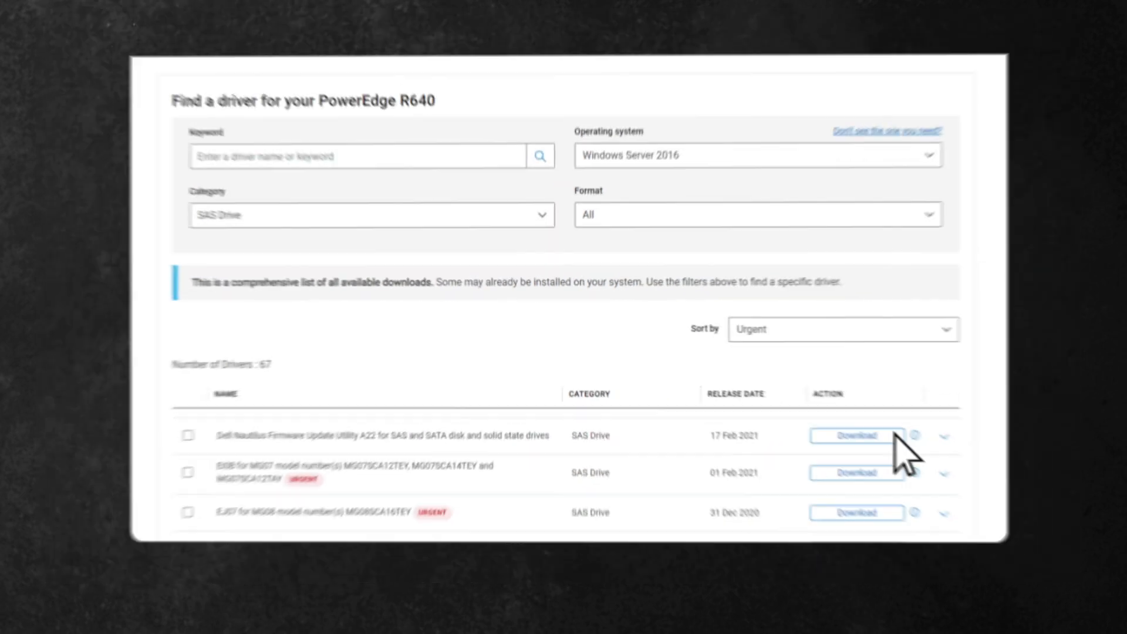
{"action": "left_click", "coordinate": [856, 436]}
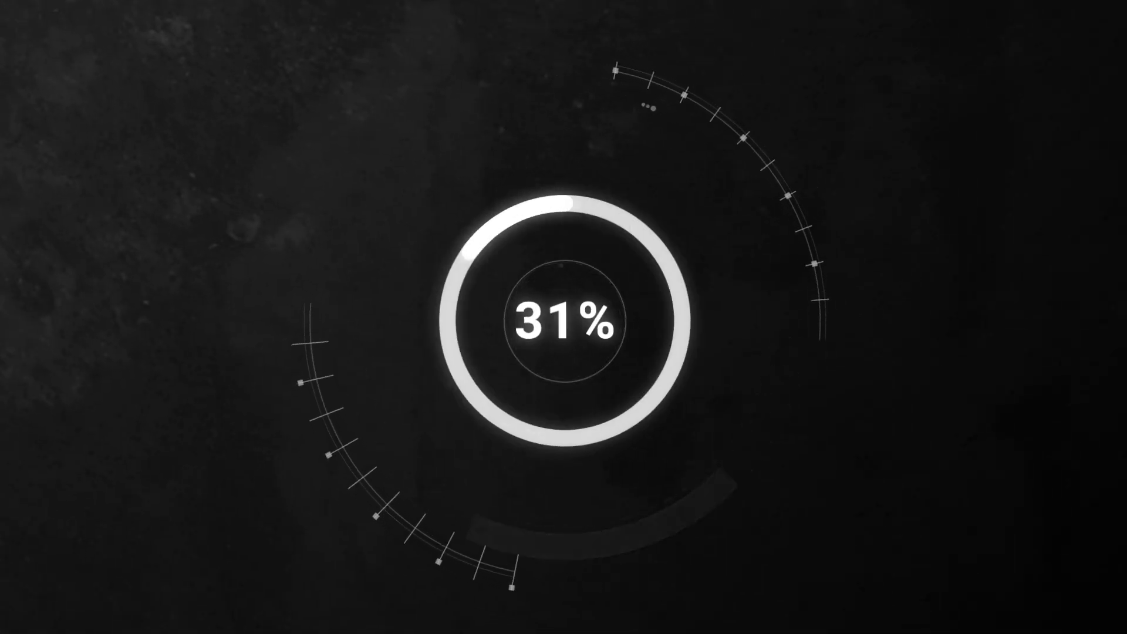